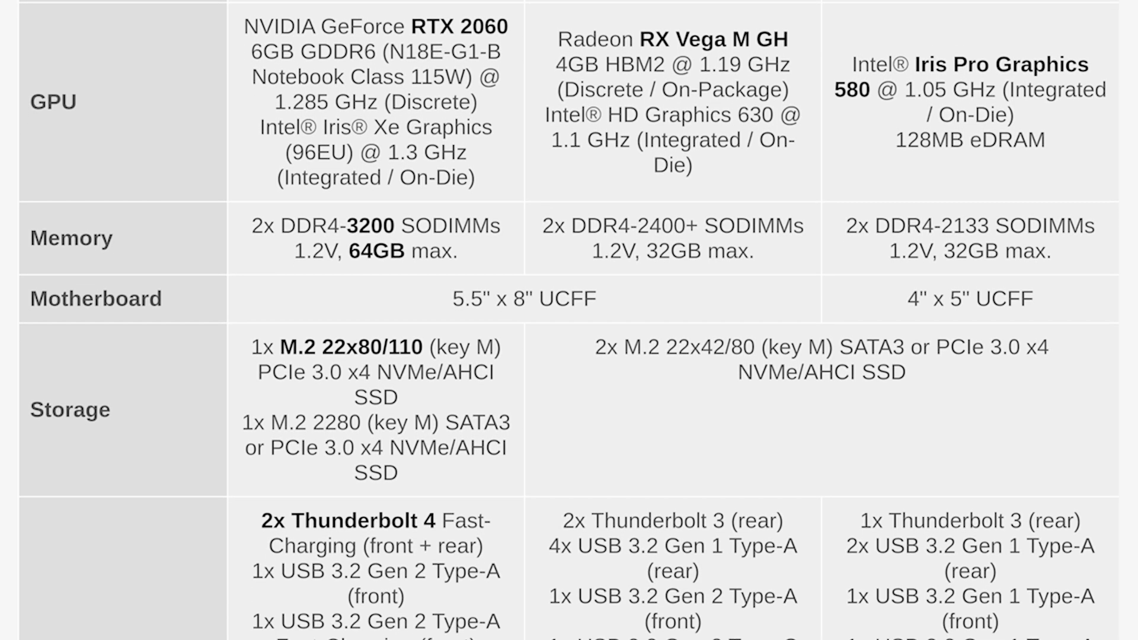
Scroll the spec table from the GPU row down through networking, display output, audio and enclosure
scroll(down, 3)
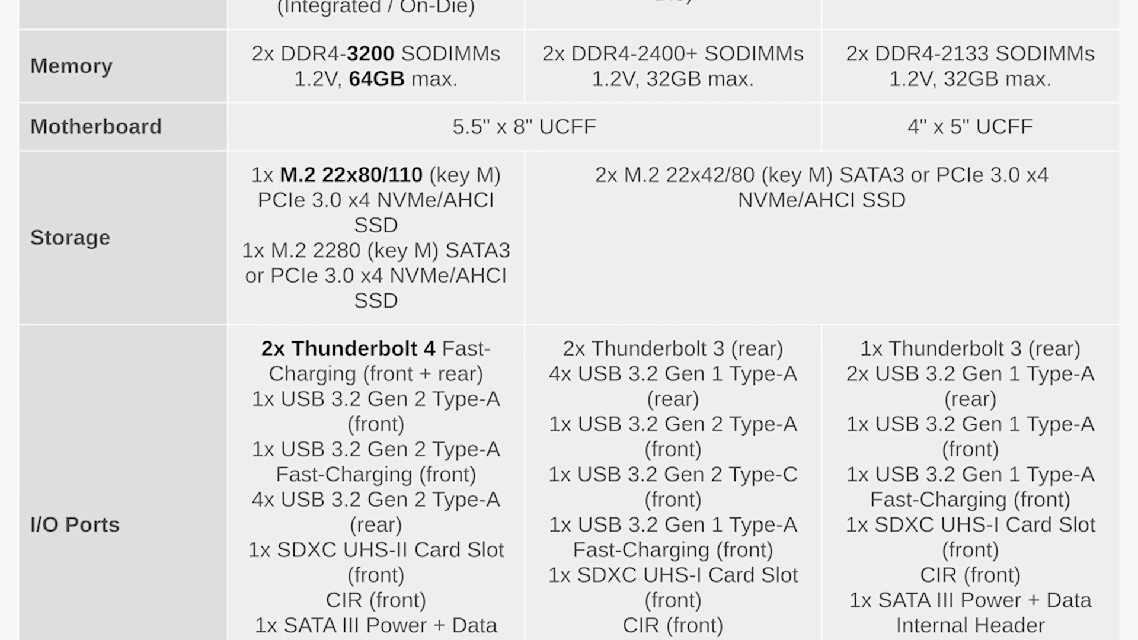
scroll(down, 3)
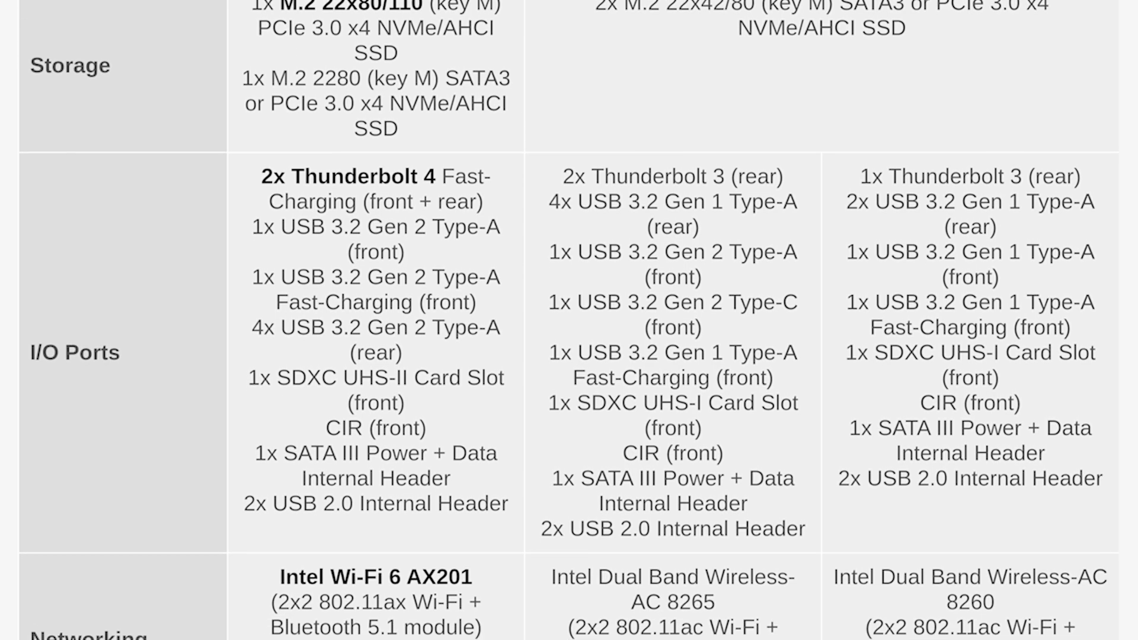
scroll(down, 3)
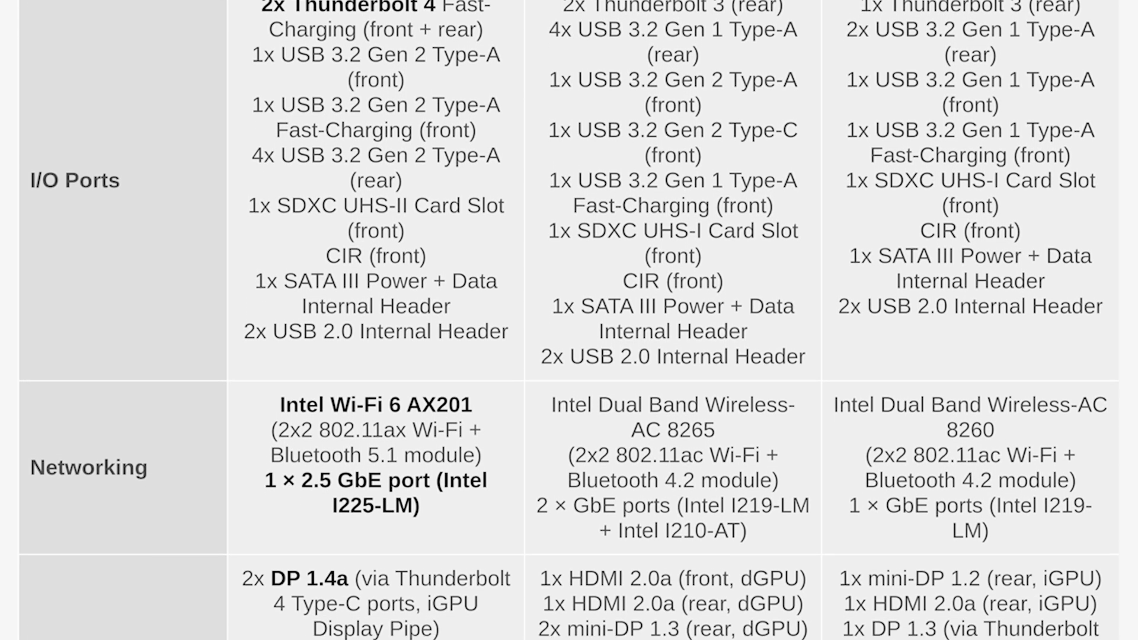
scroll(down, 3)
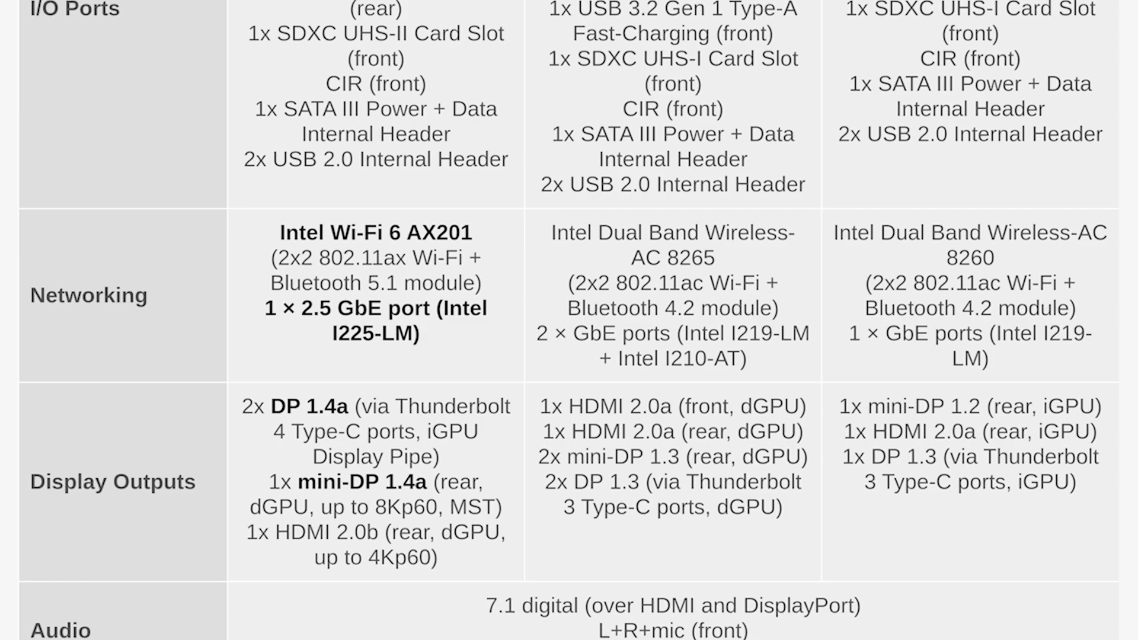
scroll(down, 3)
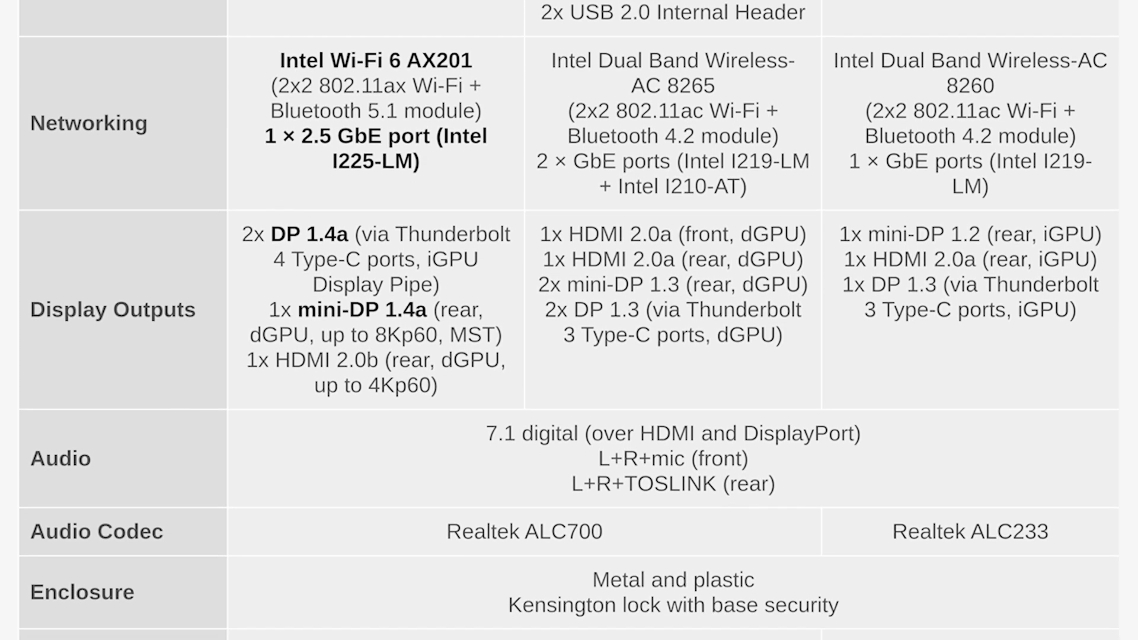
scroll(down, 3)
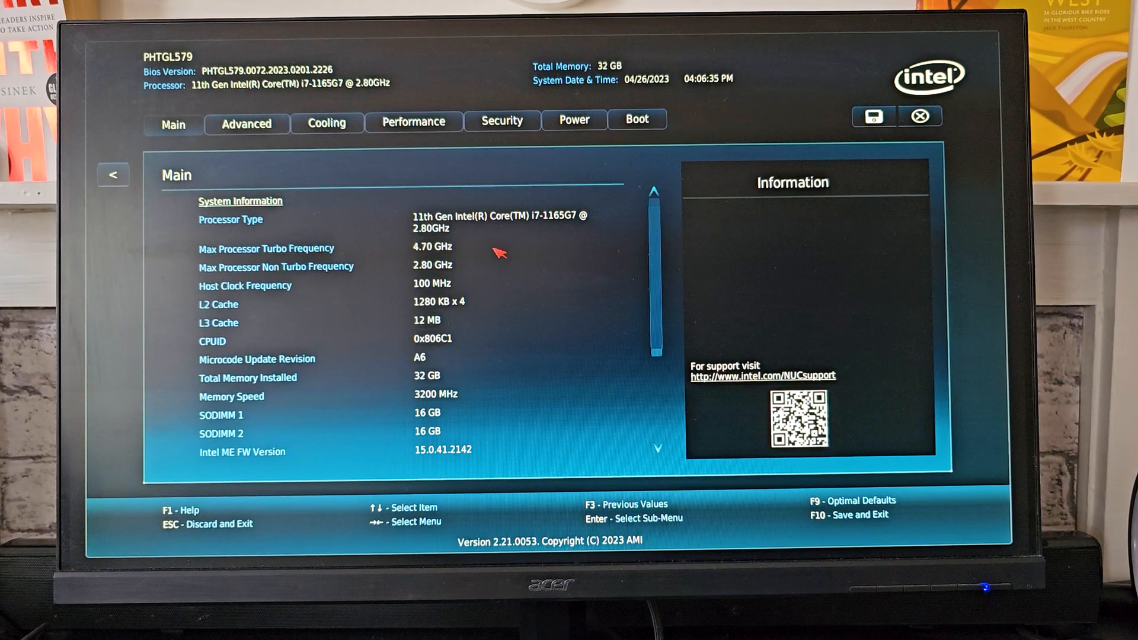
Review the Video graphics memory, Cooling fan/temperature readings and Performance frequency details
click(247, 120)
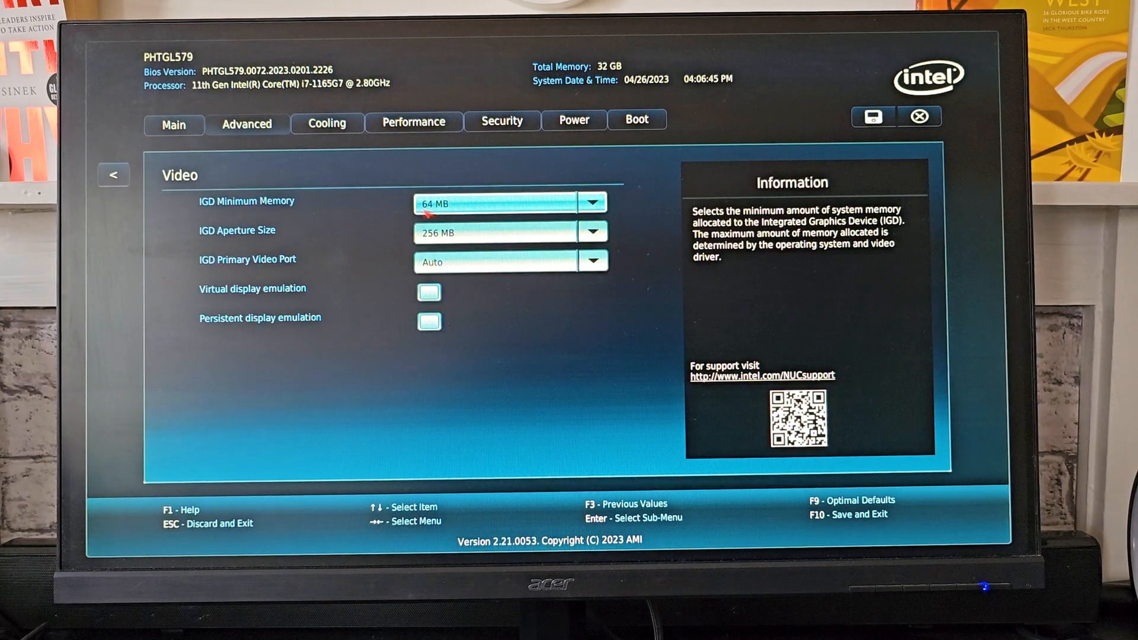
click(327, 120)
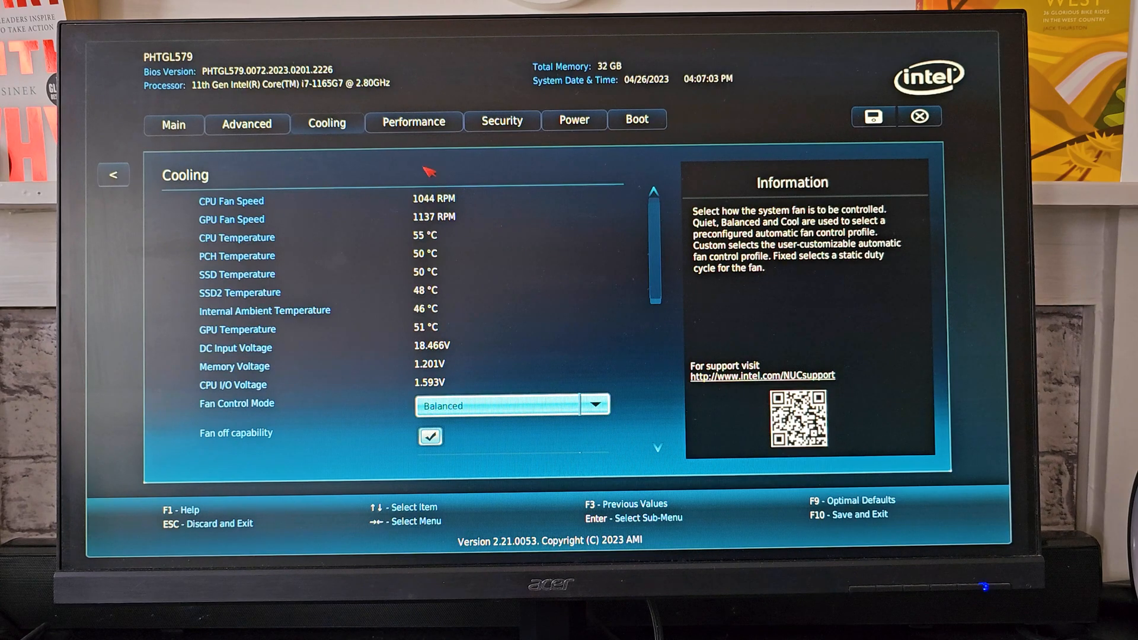
click(412, 121)
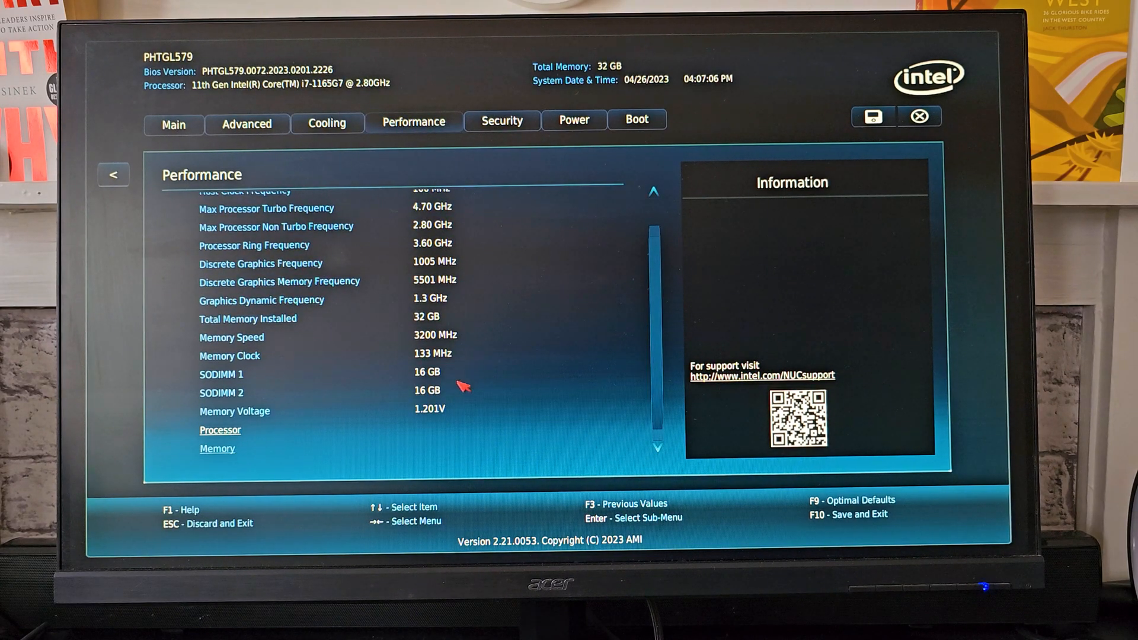
Exit Visual BIOS and land on the NUC Software Studio home dashboard
click(220, 429)
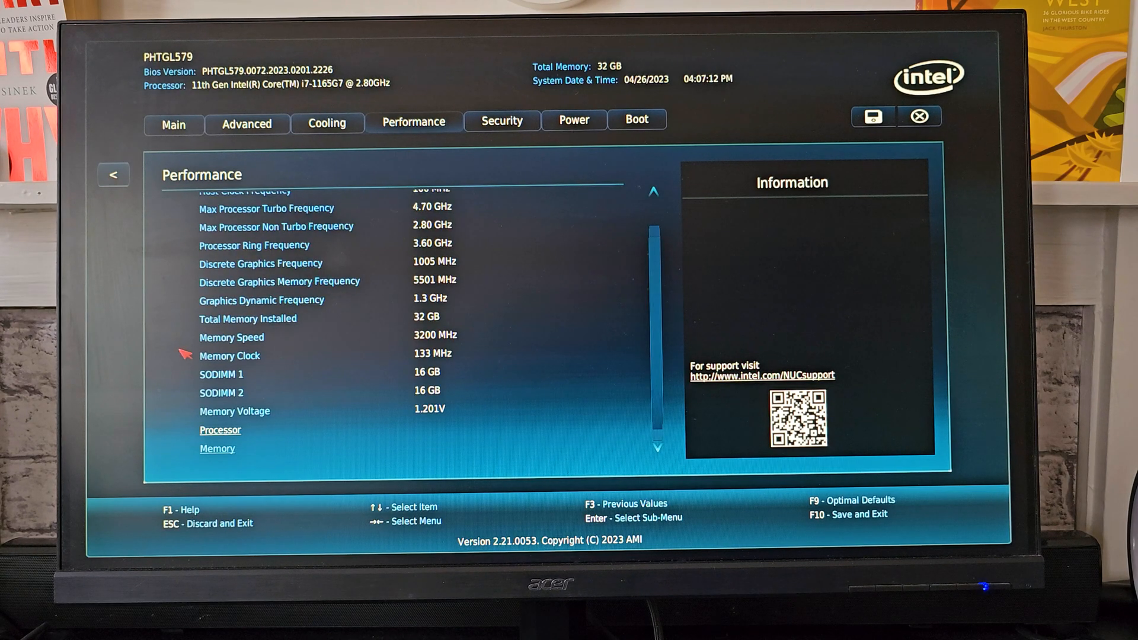
click(216, 448)
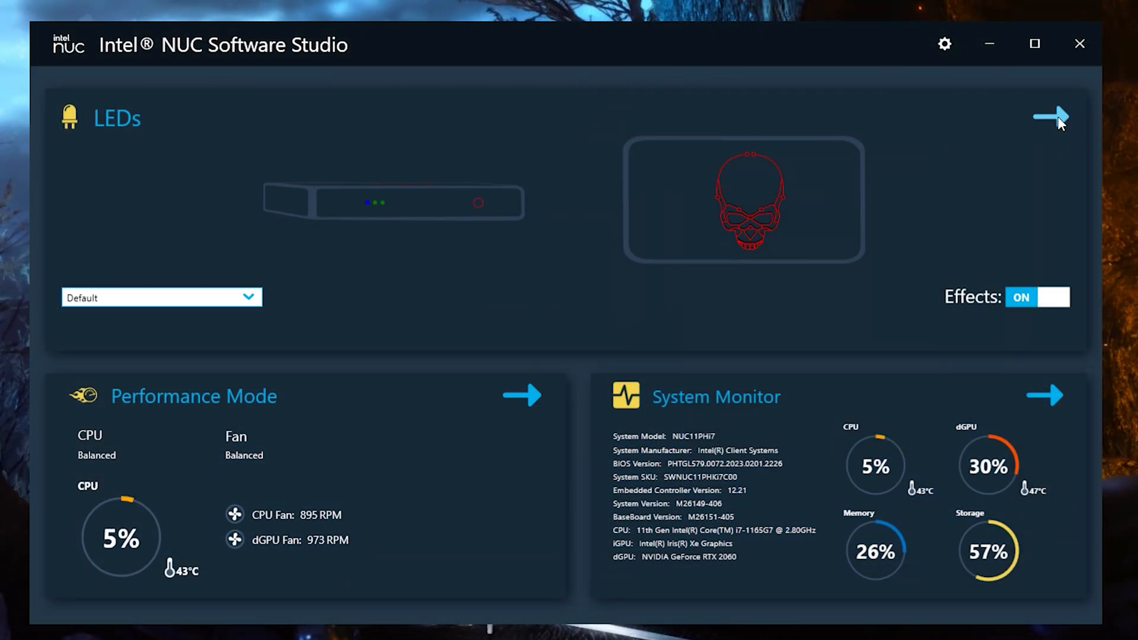
View the LED Profiles settings for the Skull light and Front LED 1
click(1049, 117)
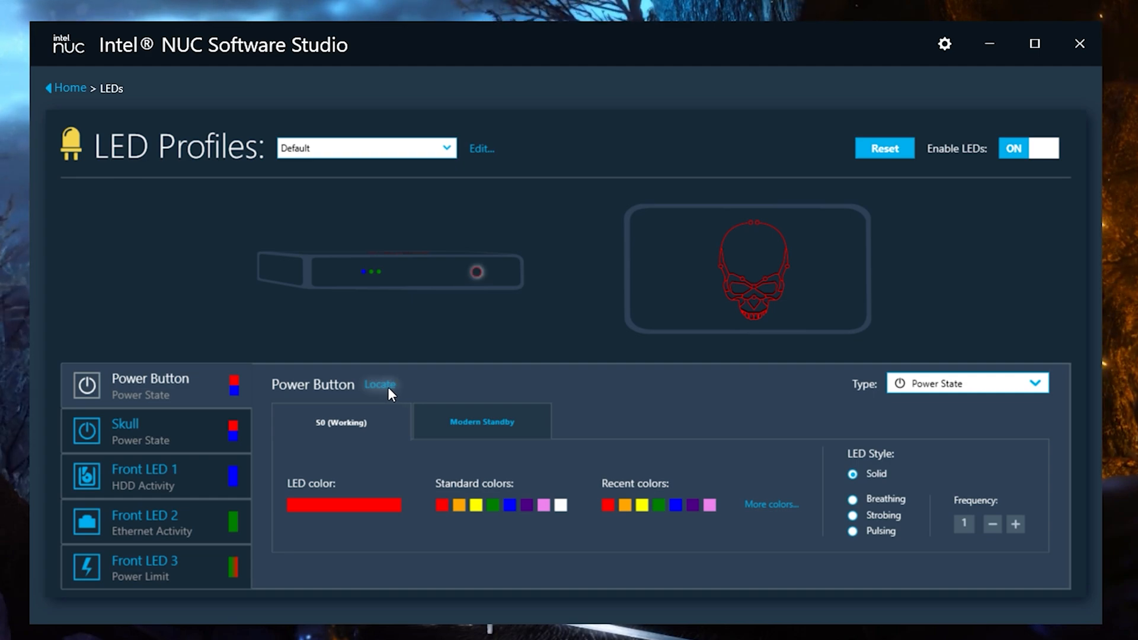
click(124, 429)
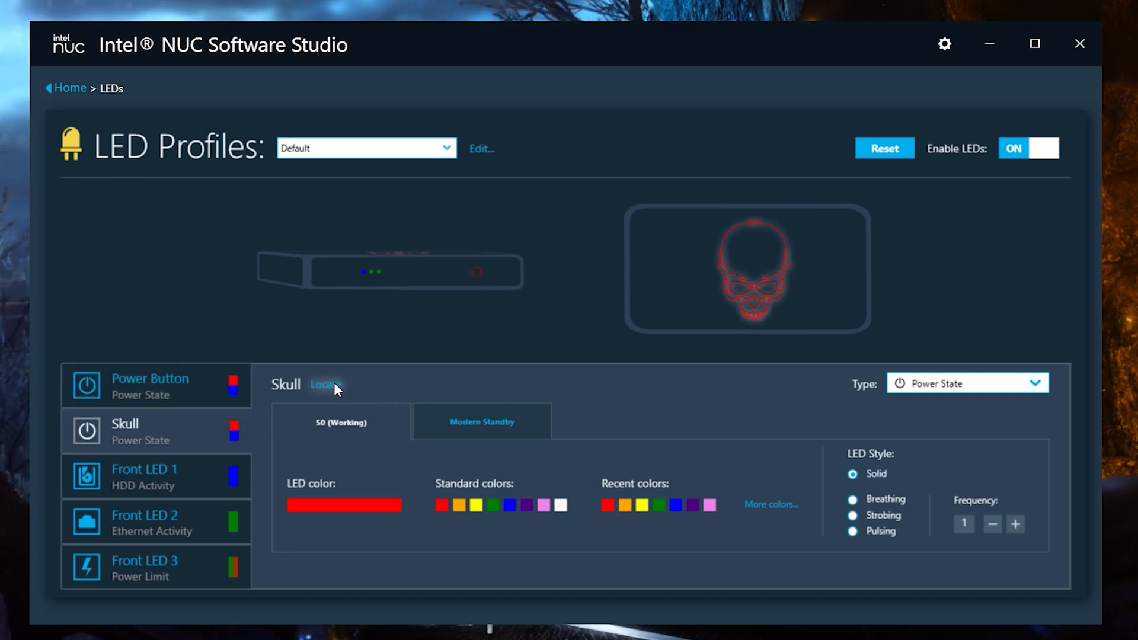
click(145, 477)
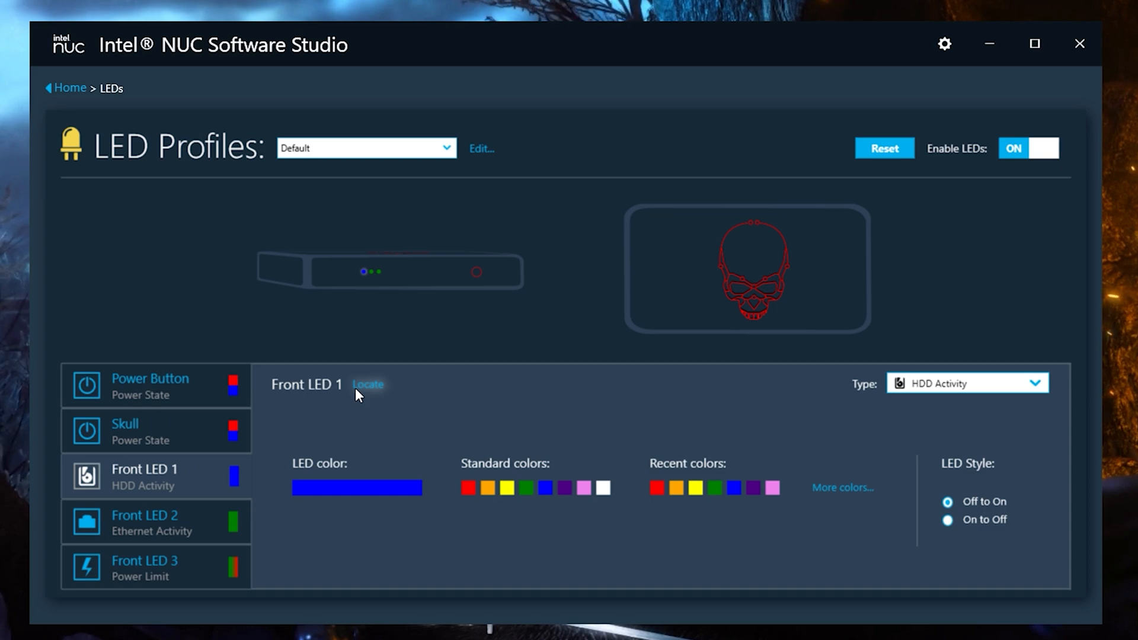
View Front LED 2 and Front LED 3's green-to-red Power Limit colouring, then leave LED settings
click(144, 521)
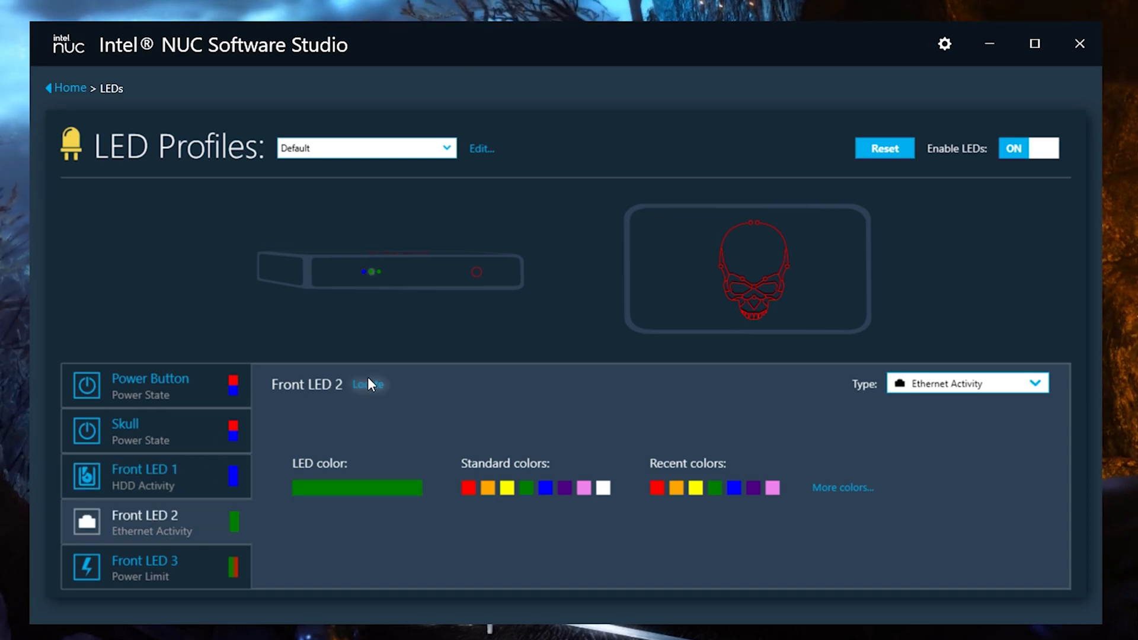
click(144, 568)
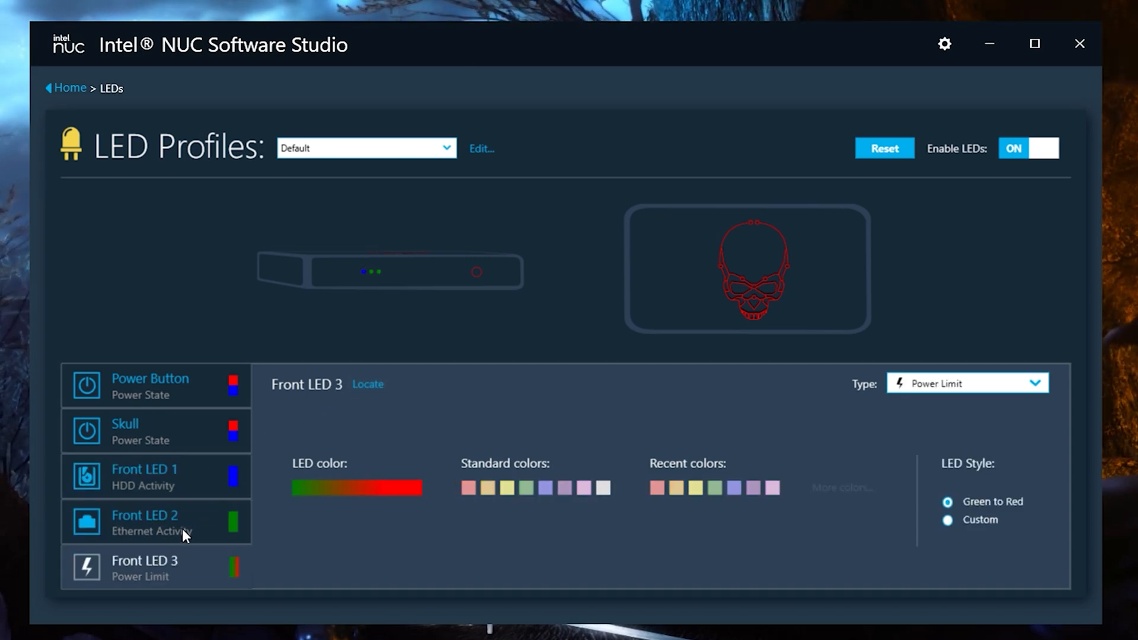
click(150, 384)
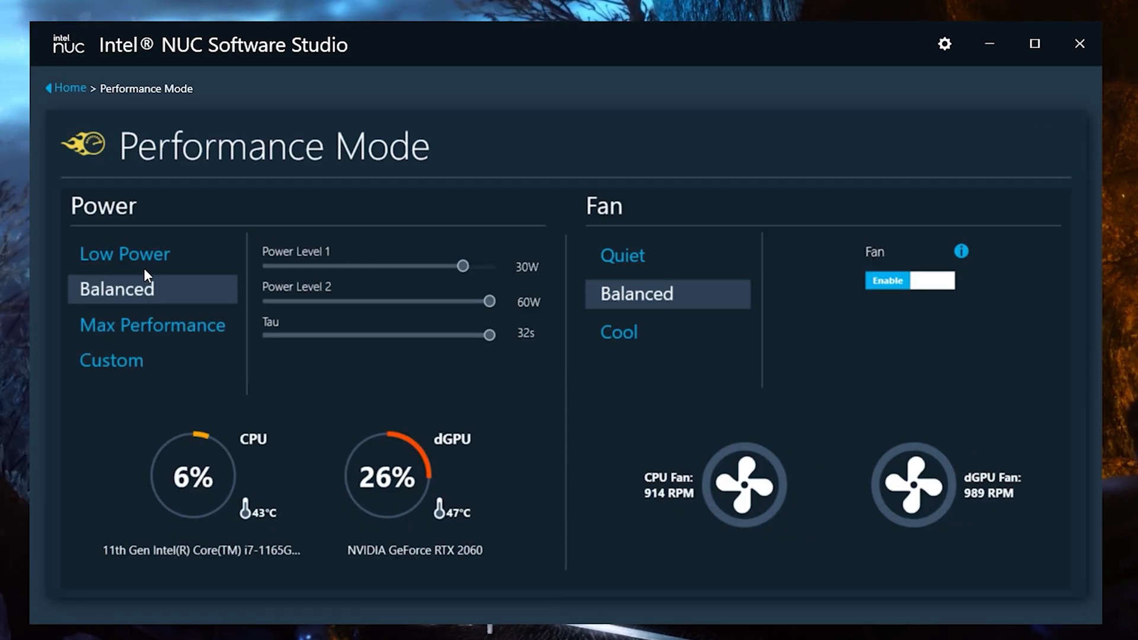
Switch the power profile to Max Performance and scroll through the System Monitor hardware readouts
click(153, 325)
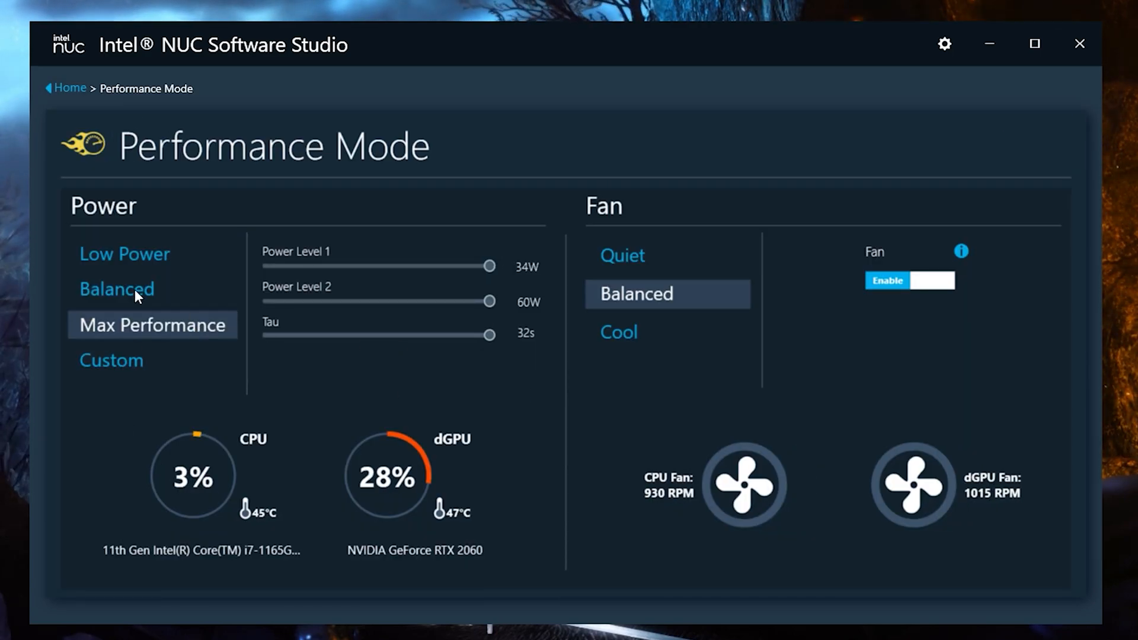
click(116, 289)
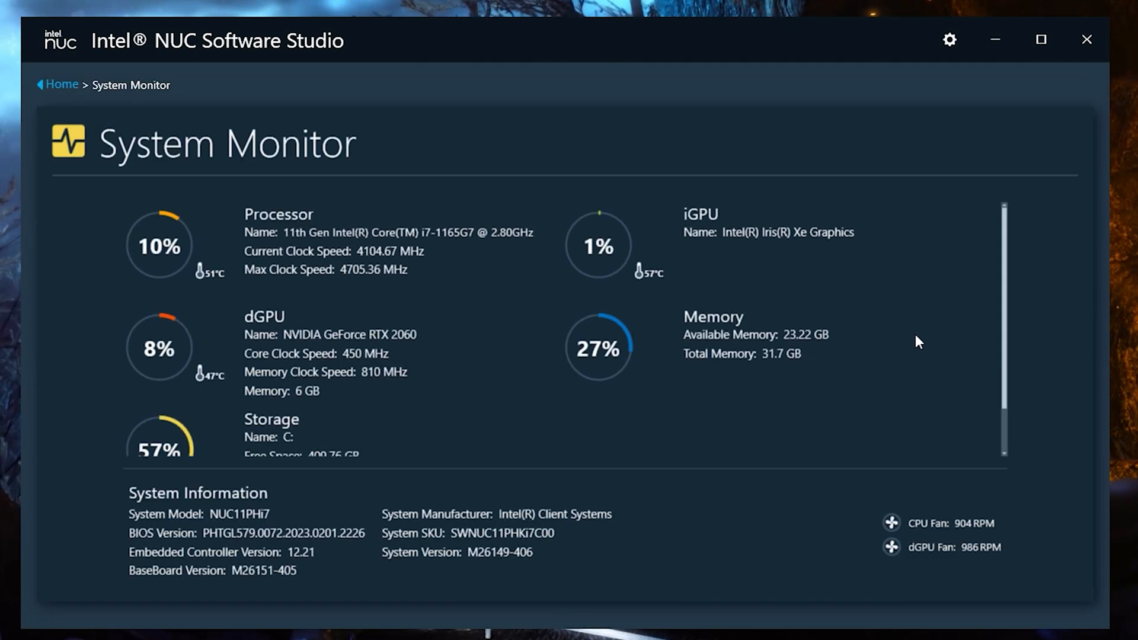
scroll(down, 3)
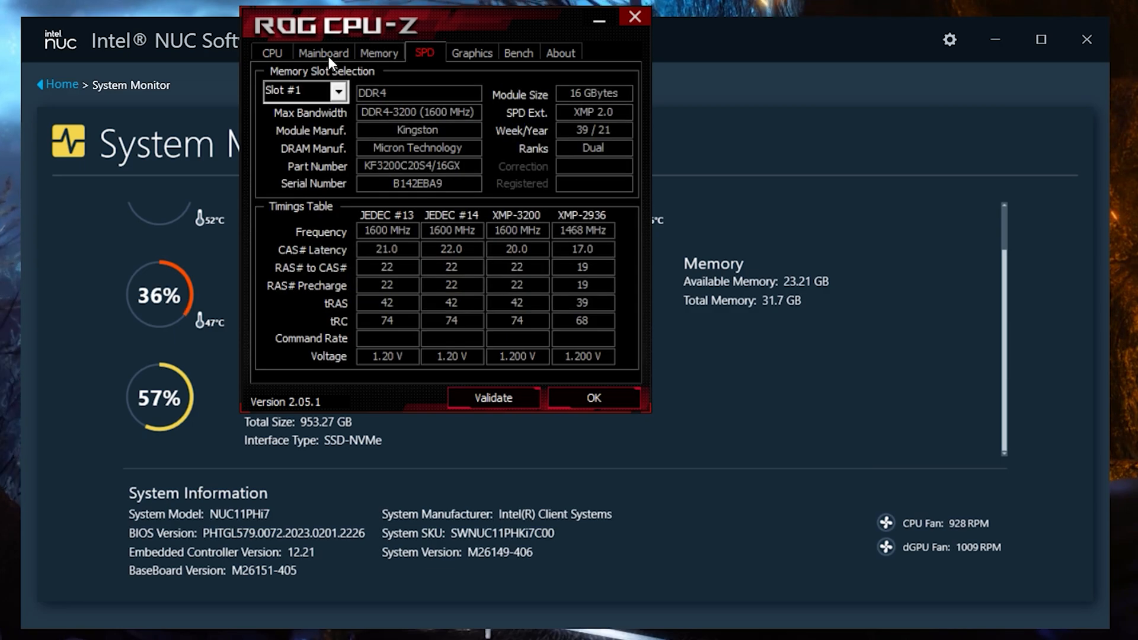
Switch CPU-Z to the Mainboard information after reading the Kingston DDR4-3200 SPD details
click(324, 52)
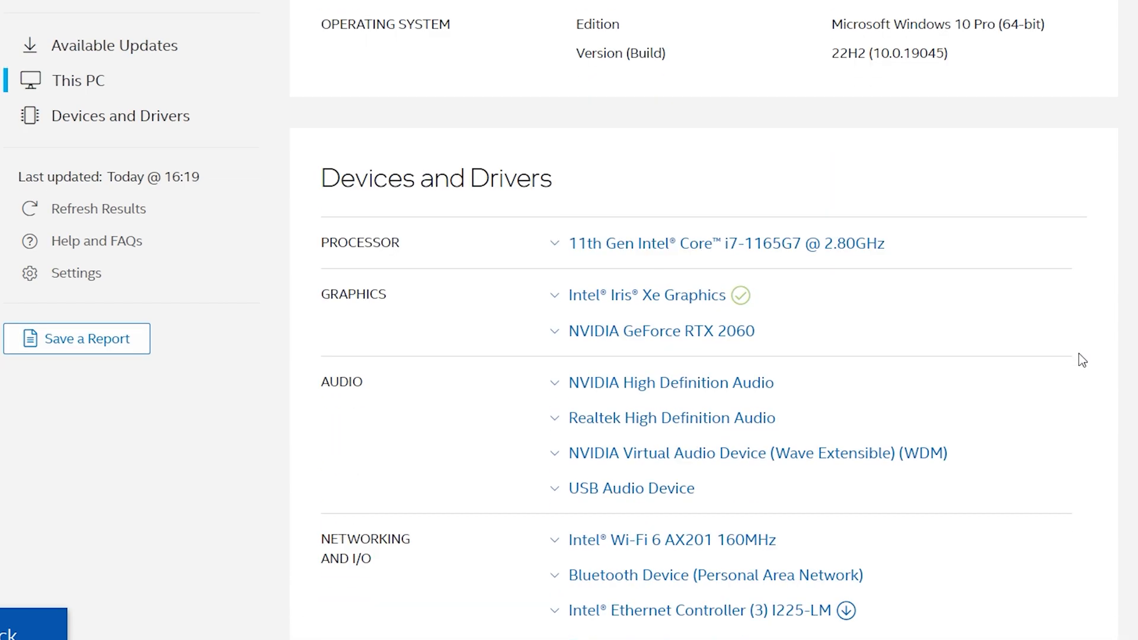
Scroll the This PC page down to the Devices and Drivers section
scroll(down, 3)
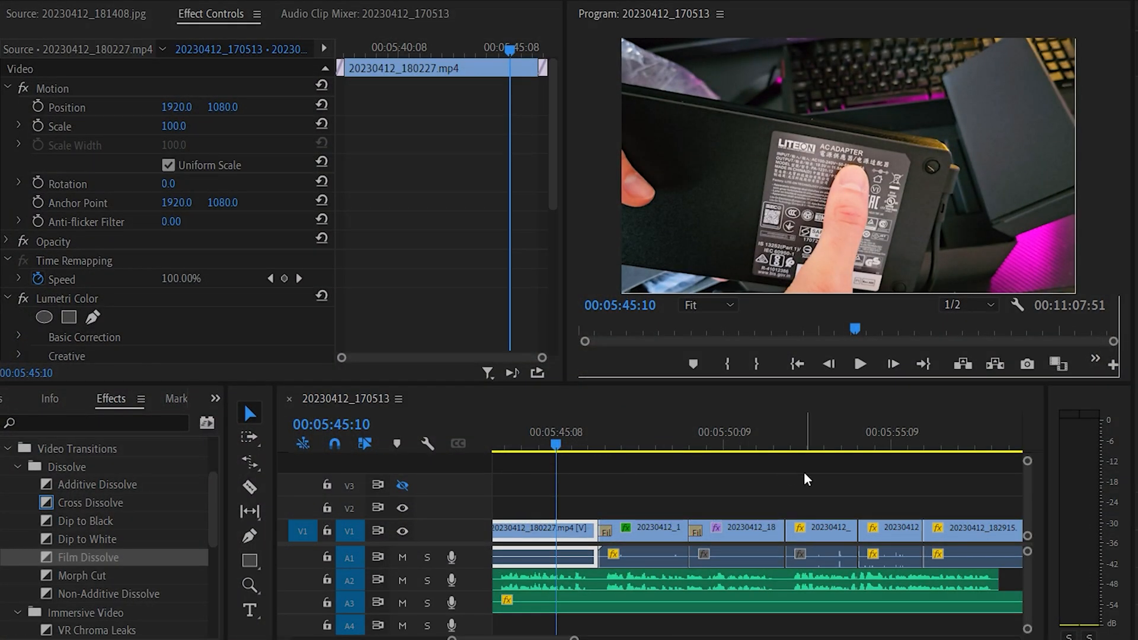
mouse_move(816, 482)
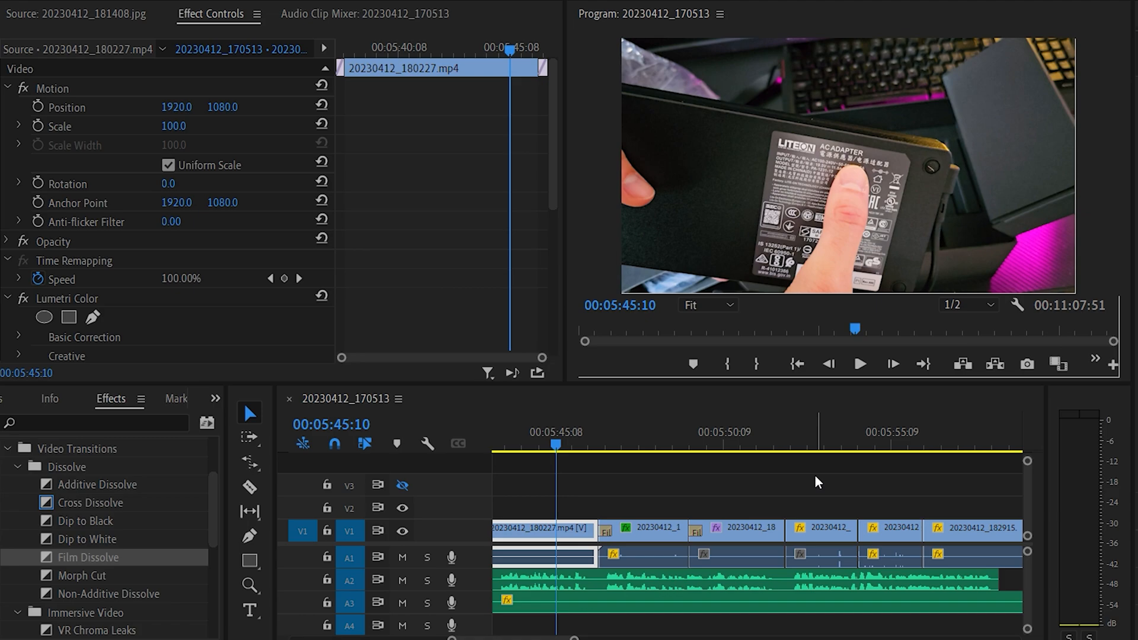
mouse_move(637, 442)
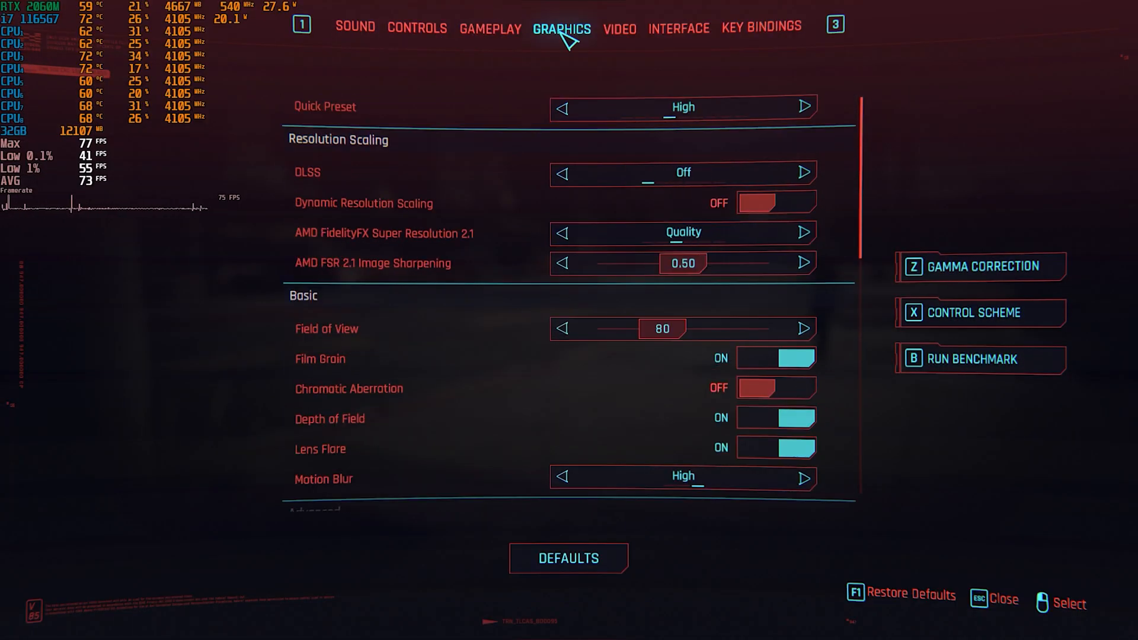
Check the High graphics preset and 1920x1080 borderless video settings, then return to the pause menu
scroll(down, 3)
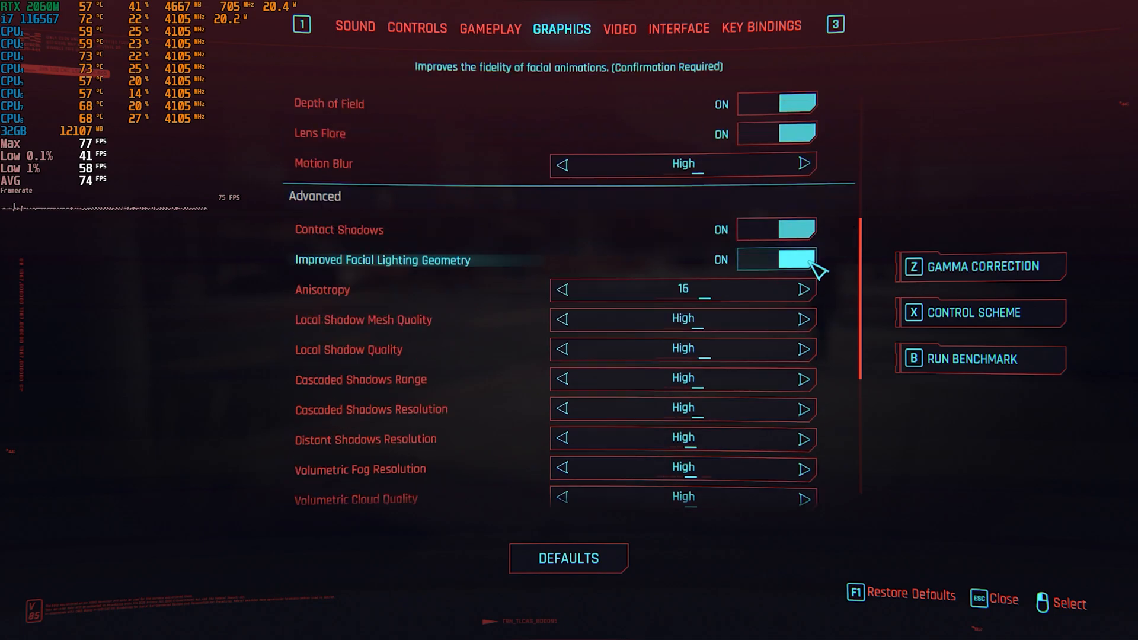
click(619, 27)
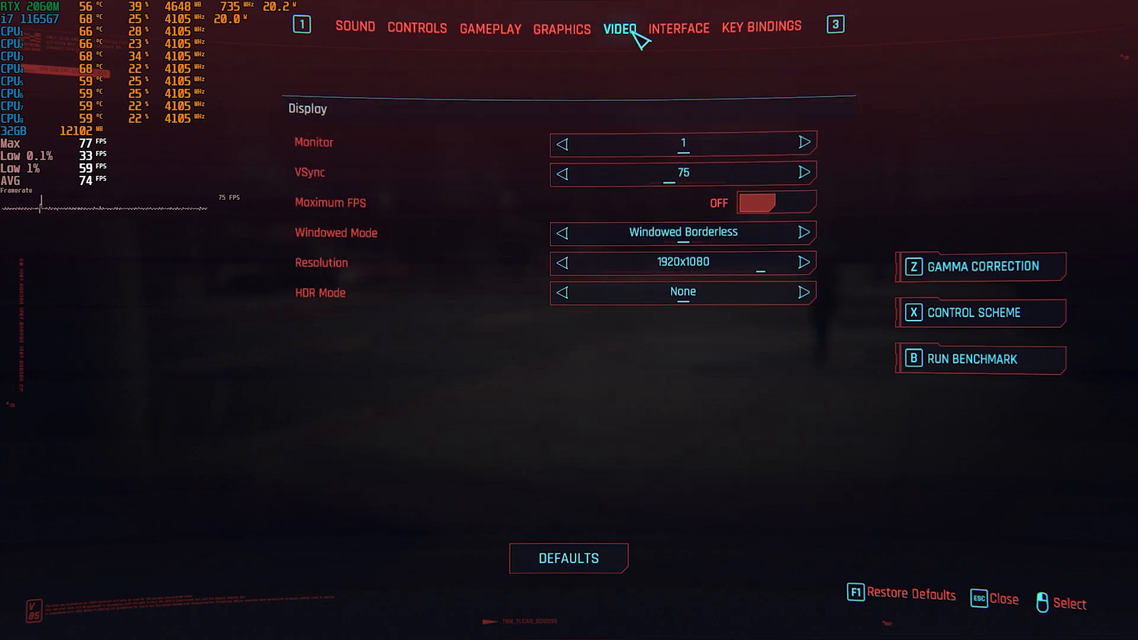
key(Escape)
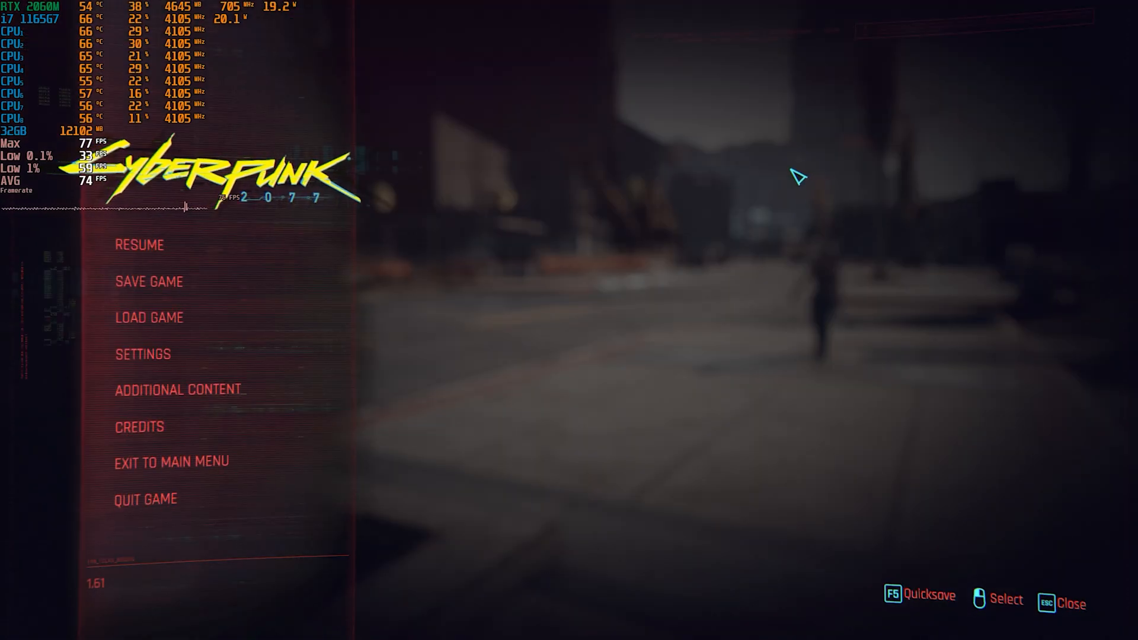
click(138, 244)
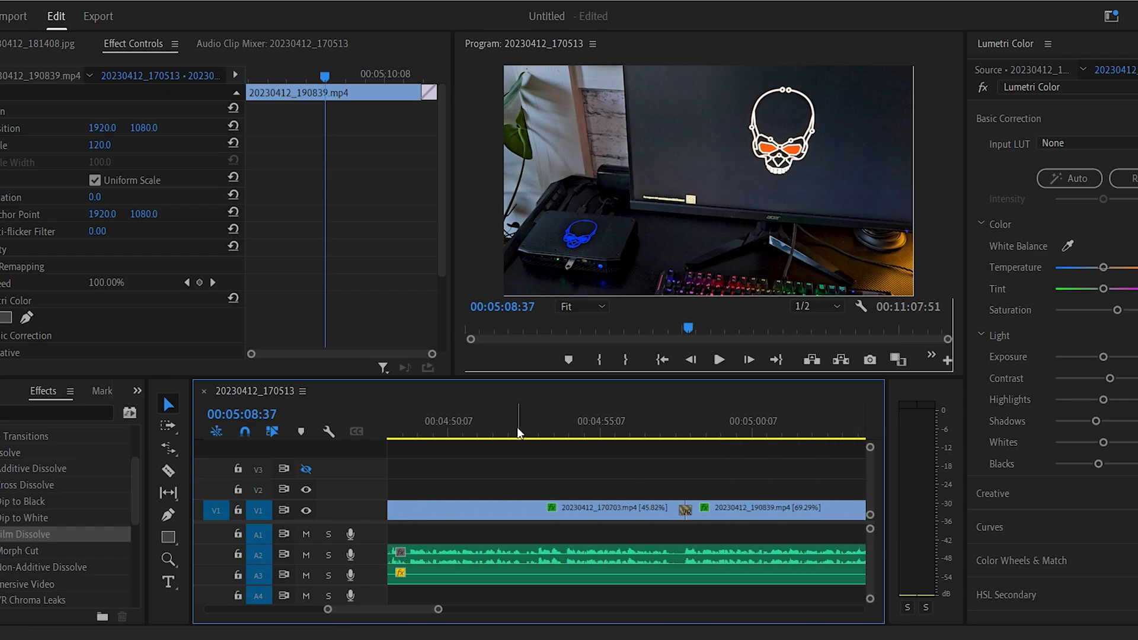
Play the sequence from about 4:53 to preview the NUC clips
click(720, 359)
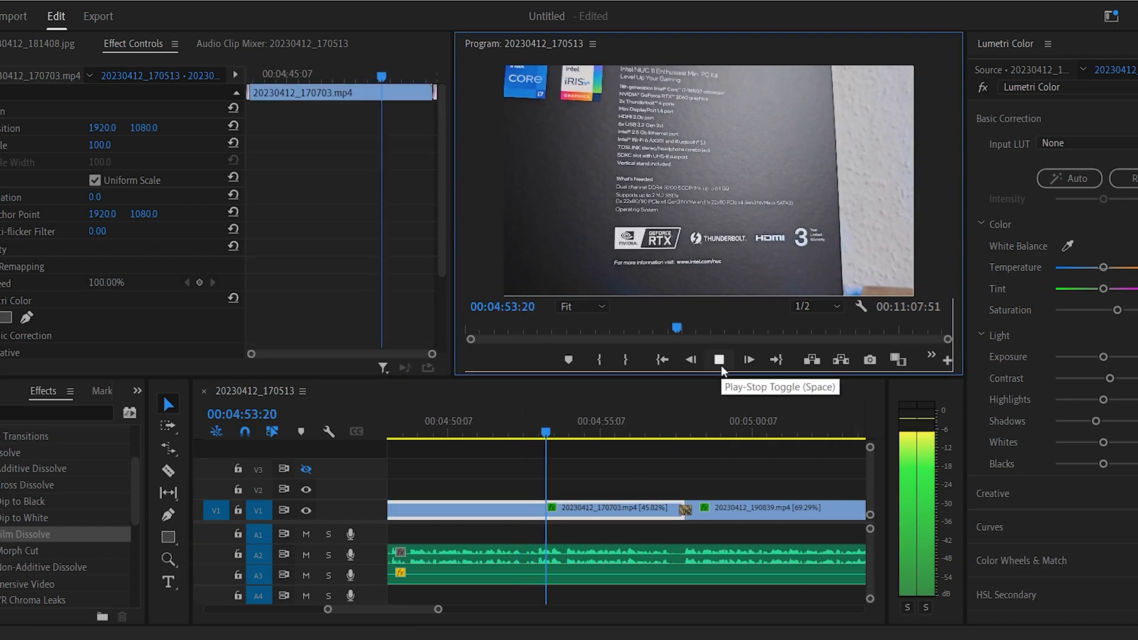